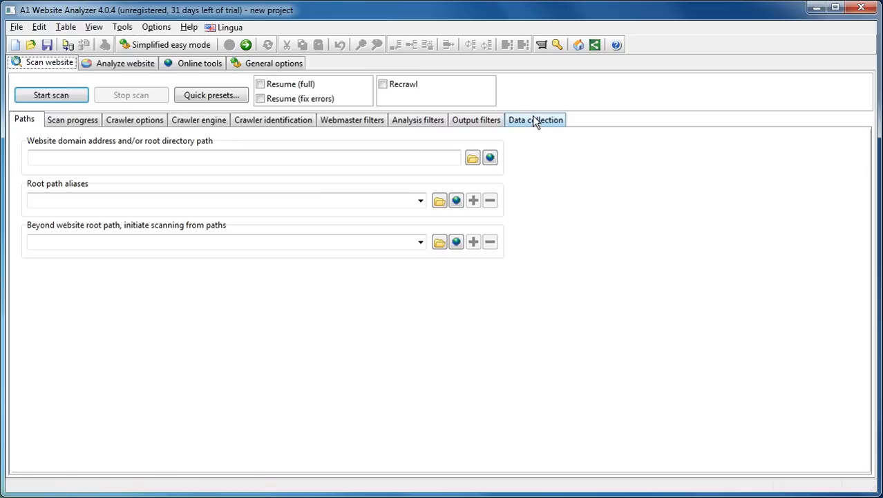
# Select the saved Google Analytics tracking-code regex as the custom page search string.
pyautogui.click(535, 119)
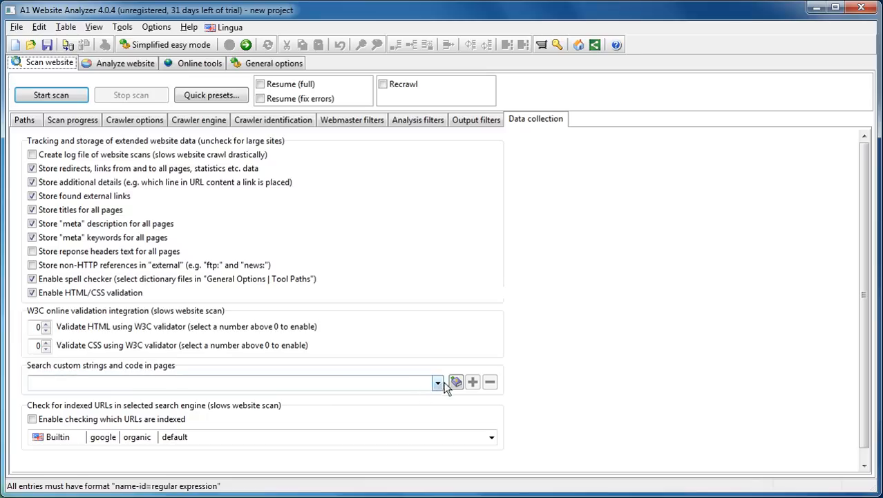
pyautogui.click(456, 381)
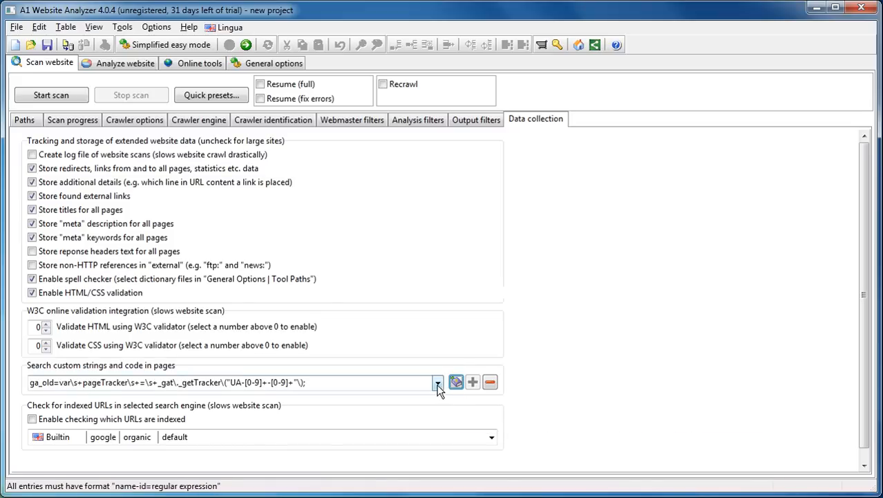
pyautogui.click(437, 381)
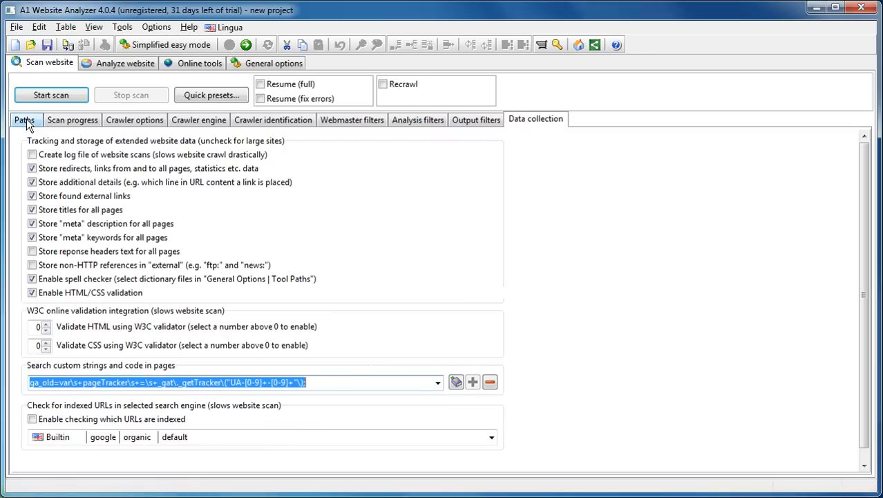
pyautogui.click(25, 119)
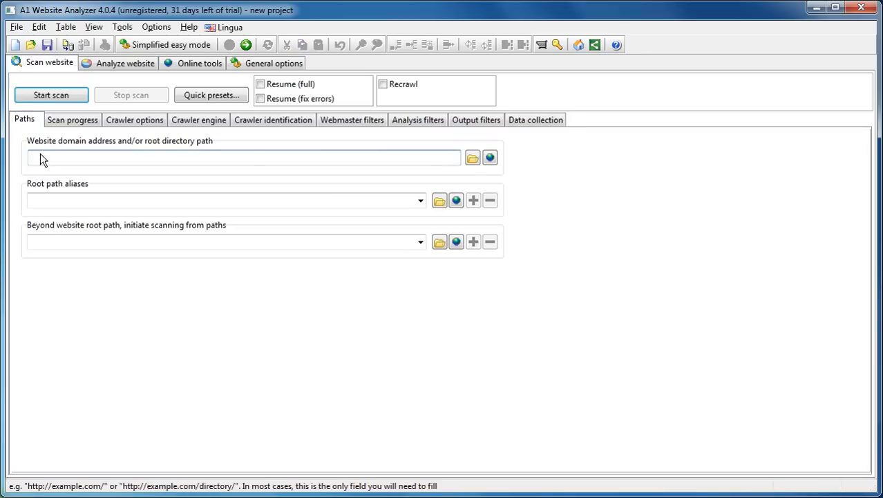
pyautogui.write('http://www.mi')
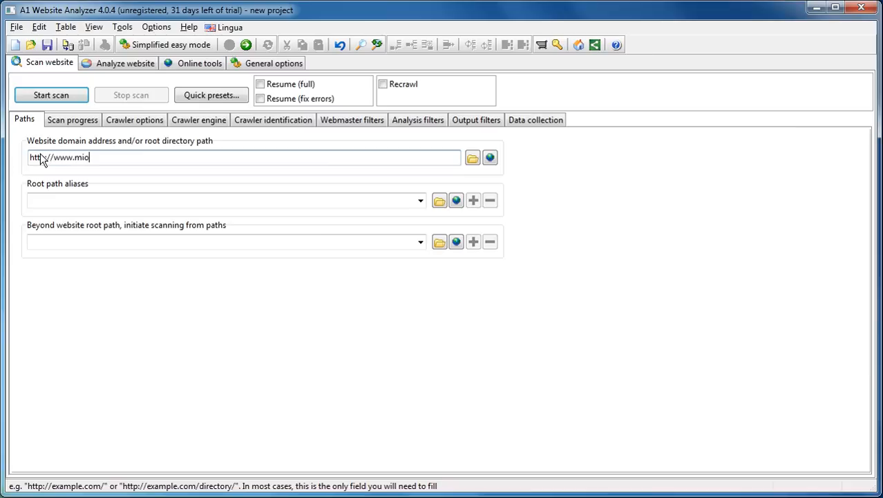
pyautogui.write('crosystools.com')
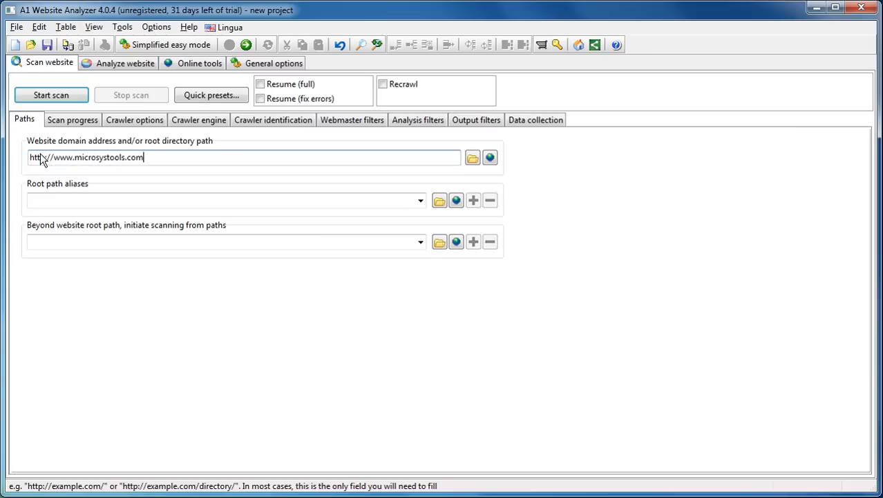
# Start the website scan and watch its progress and path settings.
pyautogui.click(51, 94)
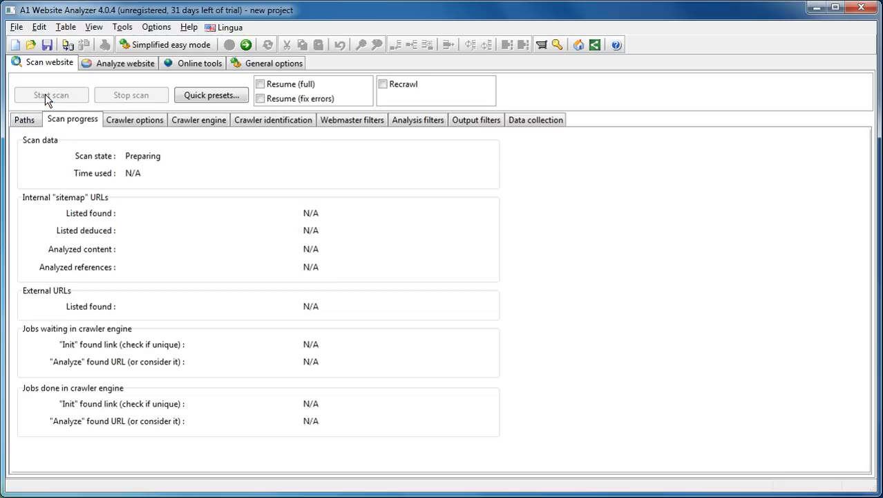
pyautogui.click(50, 94)
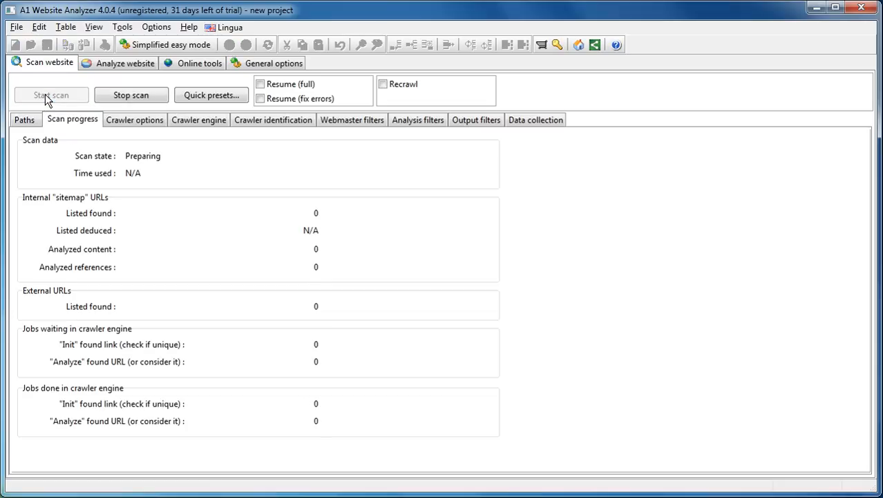
pyautogui.click(51, 94)
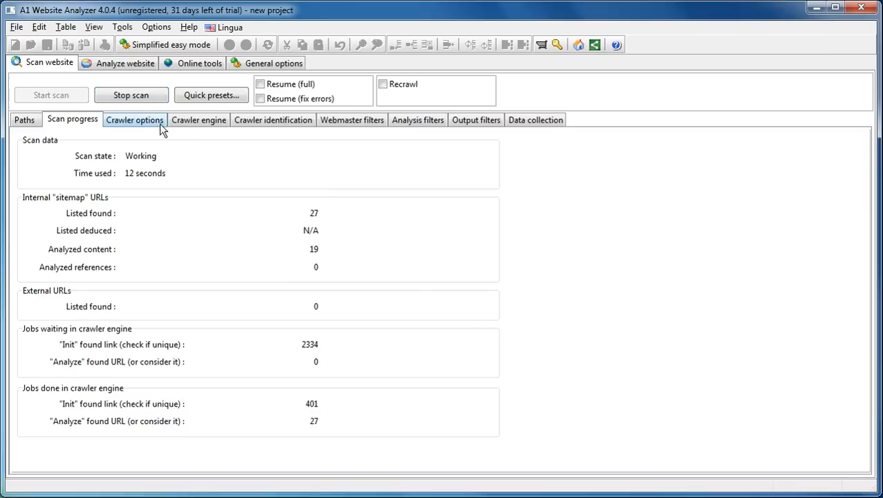
pyautogui.click(199, 119)
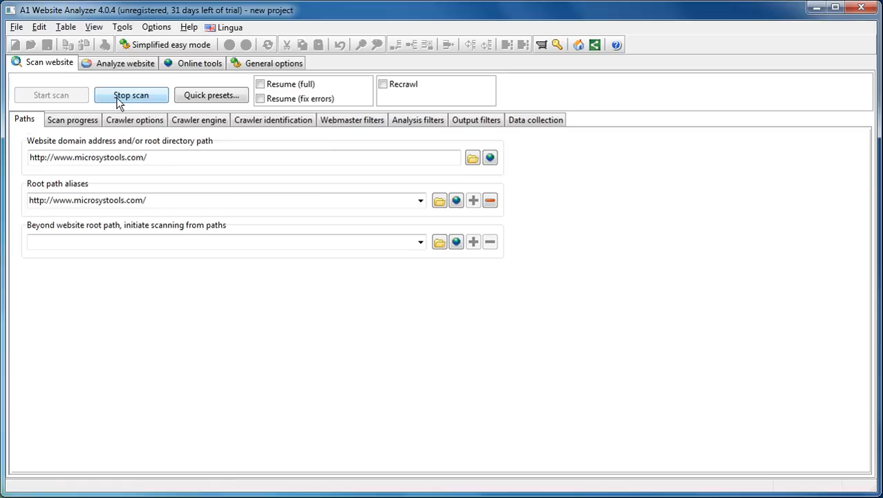
# Stop the running scan and view the crawled site structure under Analyze website.
pyautogui.click(72, 119)
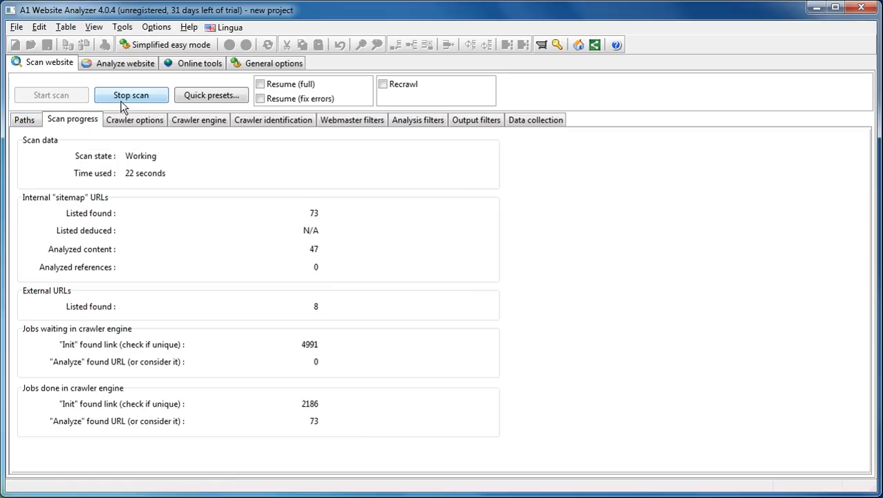
pyautogui.click(117, 64)
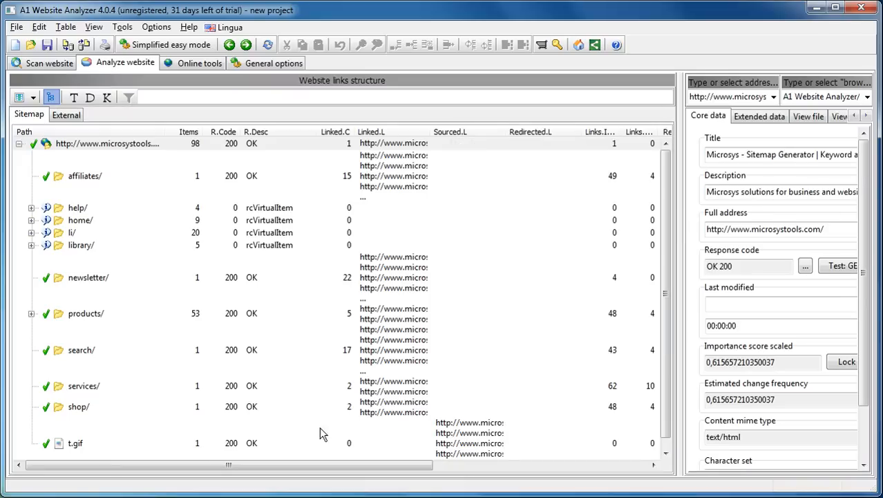
# Show the extracted-content data columns, keeping Page content searches enabled, revealing the S.Content column.
pyautogui.click(94, 27)
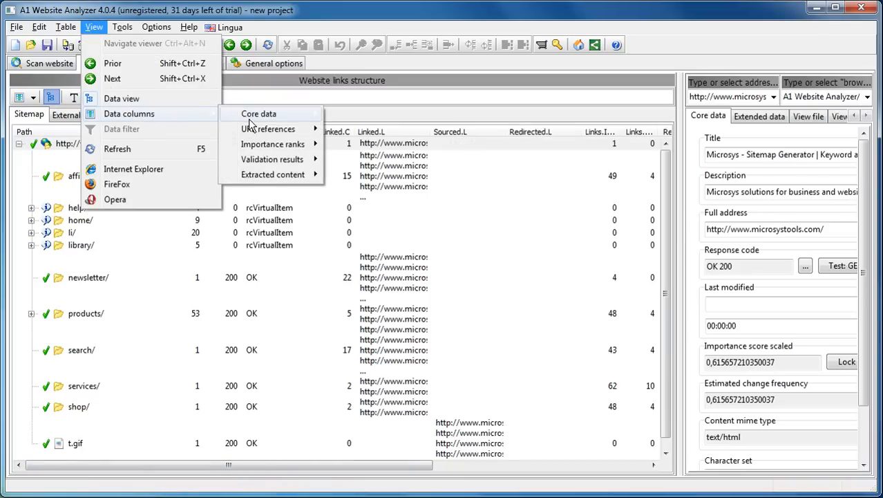
pyautogui.moveTo(273, 159)
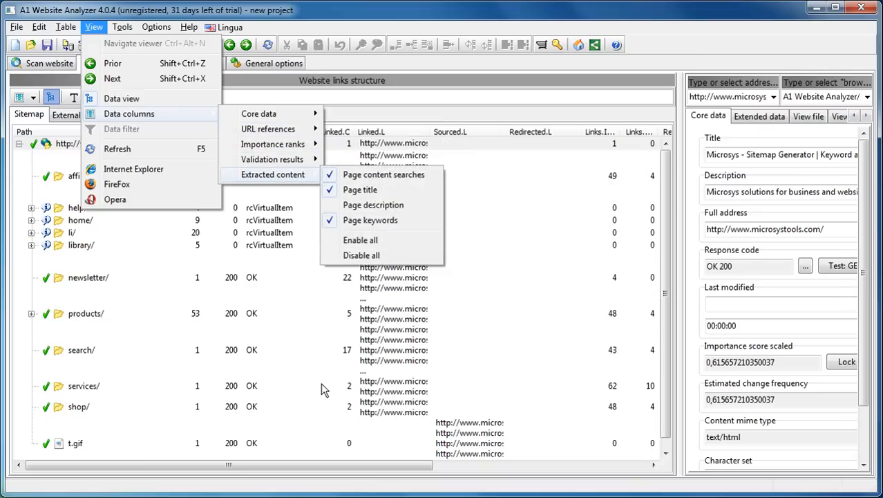
pyautogui.moveTo(272, 159)
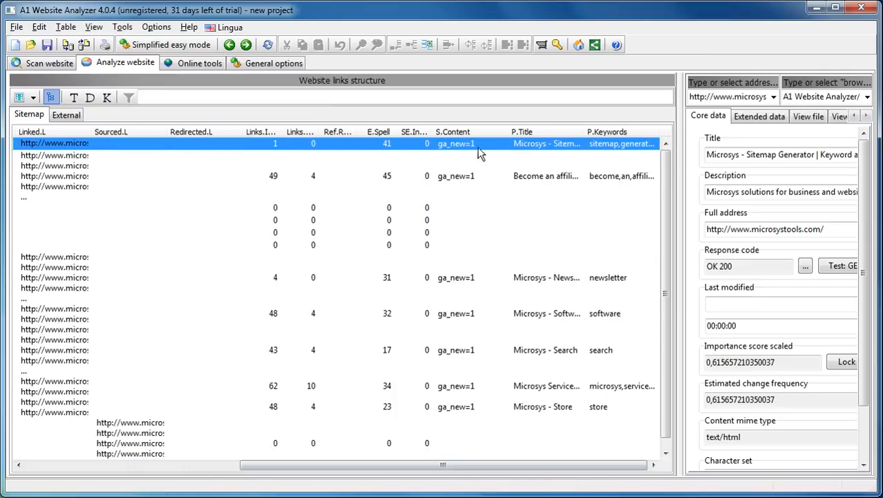
pyautogui.moveTo(463, 141)
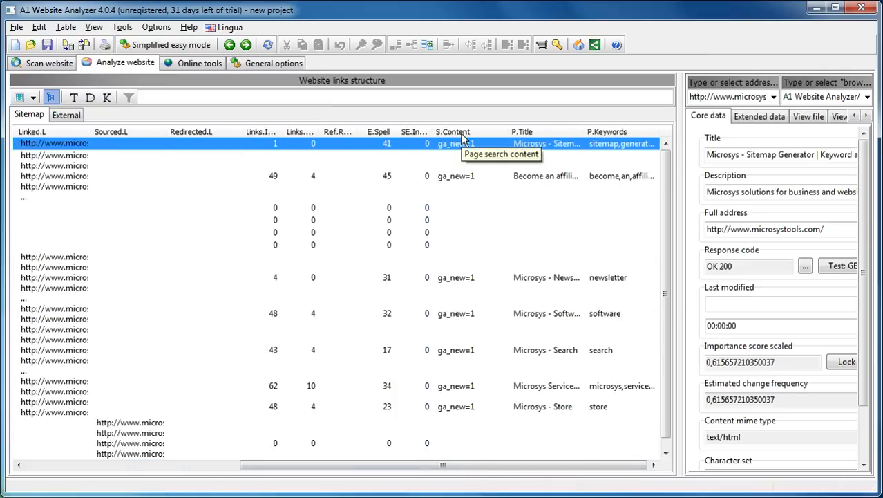
pyautogui.moveTo(457, 151)
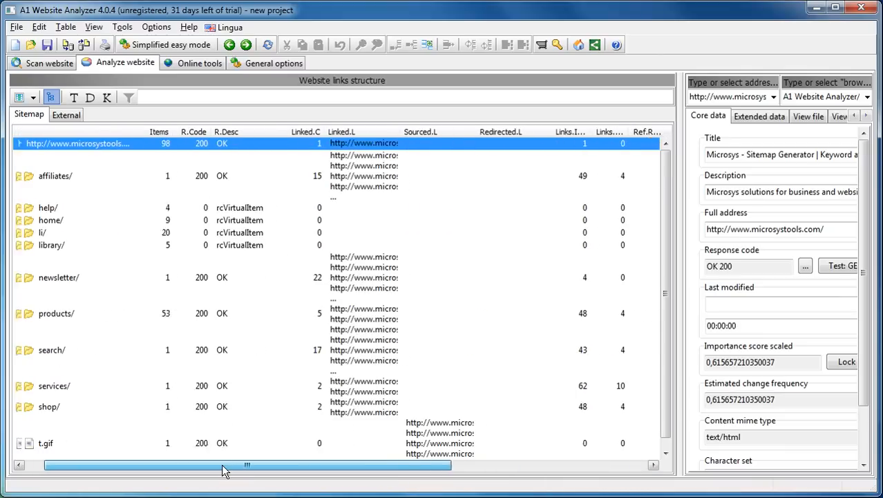
# Disable all URL reference columns, then toggle the results to a flat list and back to the folder tree.
pyautogui.click(94, 28)
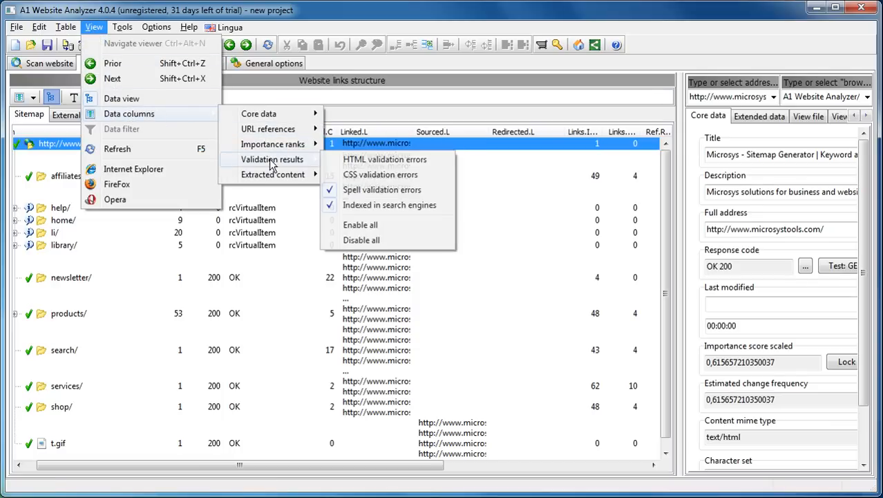
pyautogui.moveTo(273, 144)
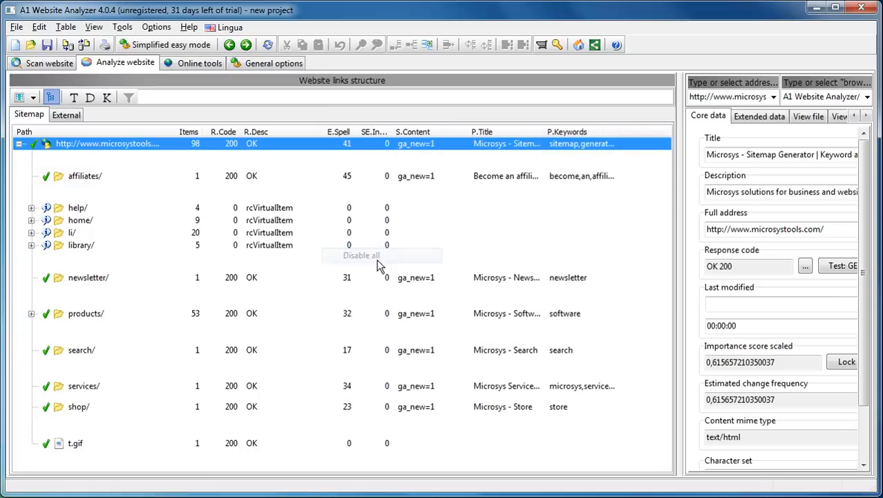
pyautogui.click(52, 97)
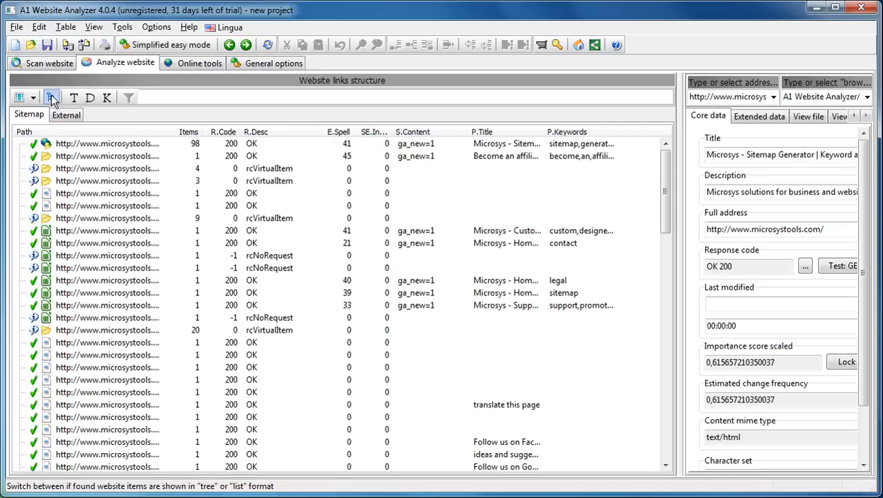
pyautogui.click(52, 97)
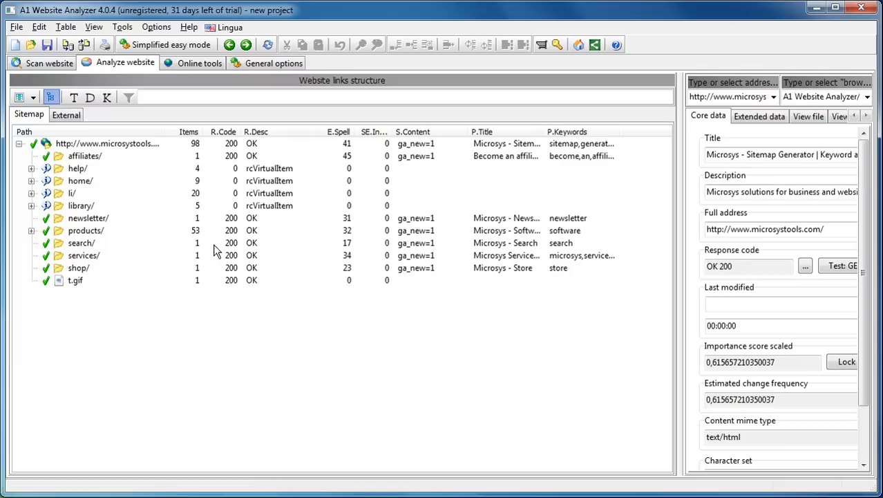
# Expand the products/ folder in the sitemap tree to list its sub-pages with ga_new=1.
pyautogui.click(31, 229)
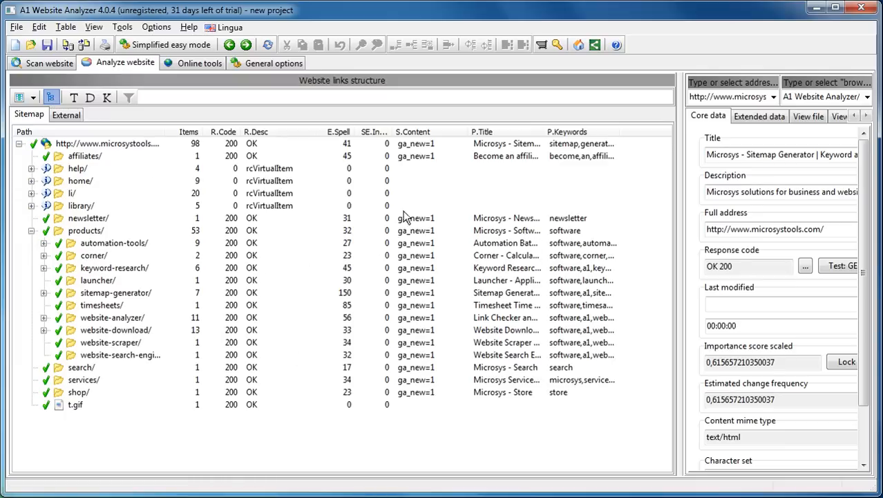
pyautogui.moveTo(422, 154)
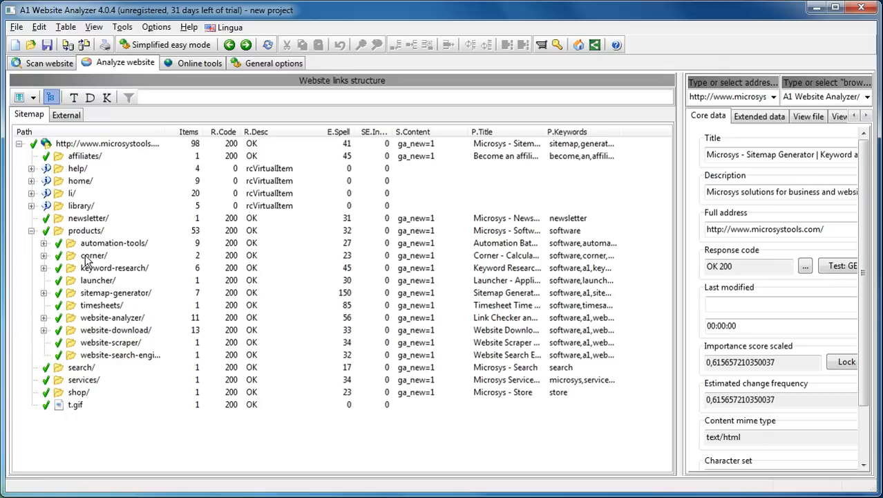
pyautogui.moveTo(449, 268)
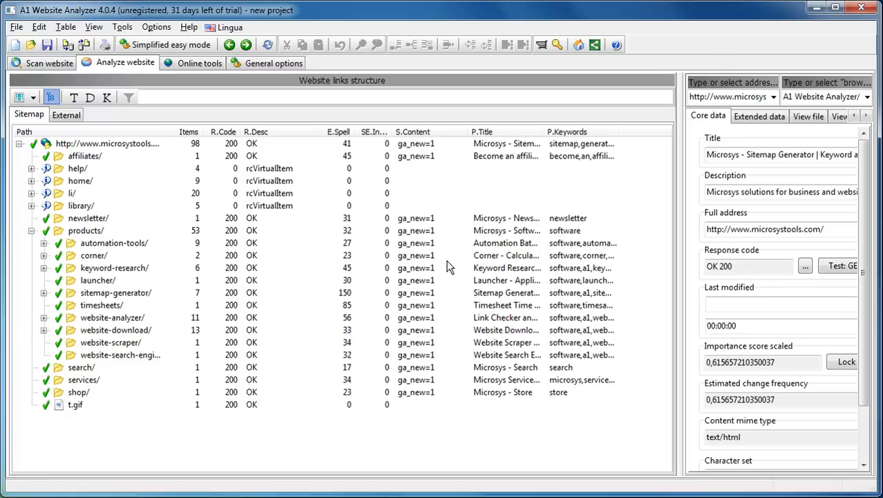
pyautogui.moveTo(418, 262)
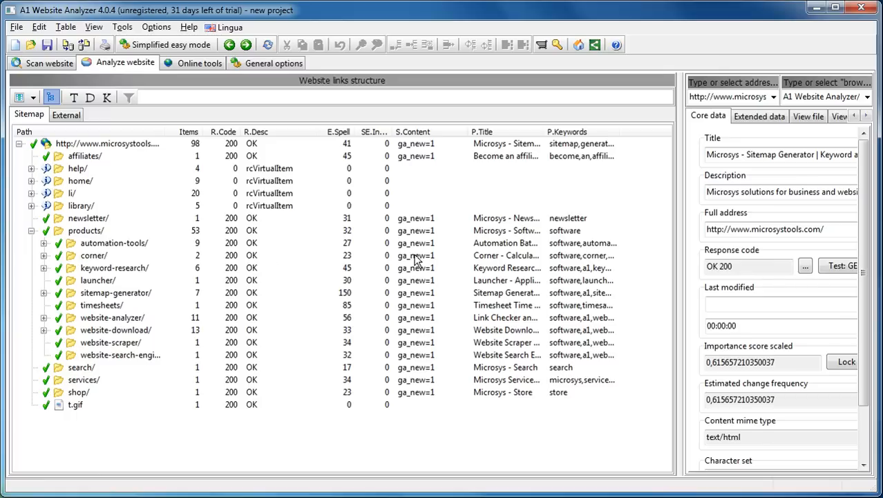